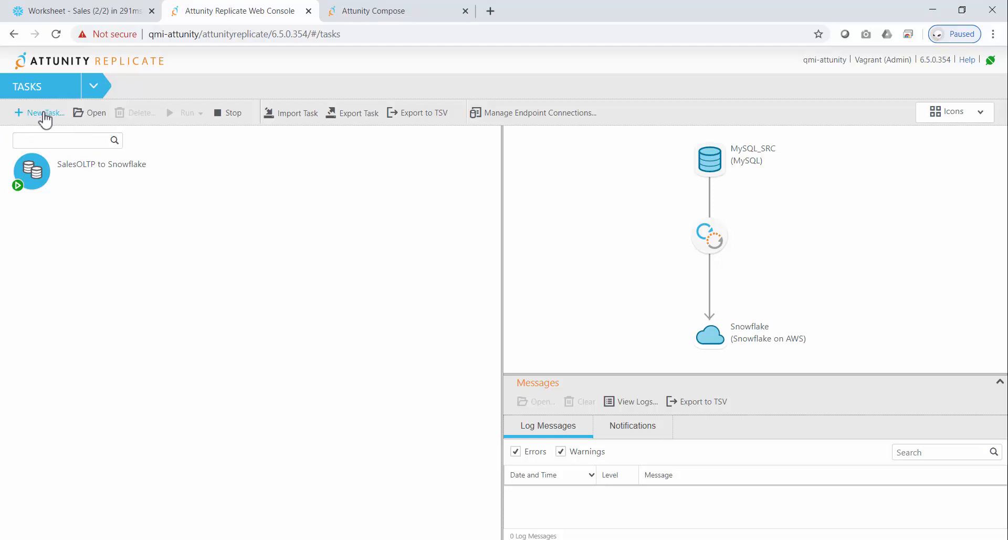
Step: Create a new unidirectional Full Load and Apply Changes task named 'Snowflake'
{"action": "left_click", "coordinate": [42, 112]}
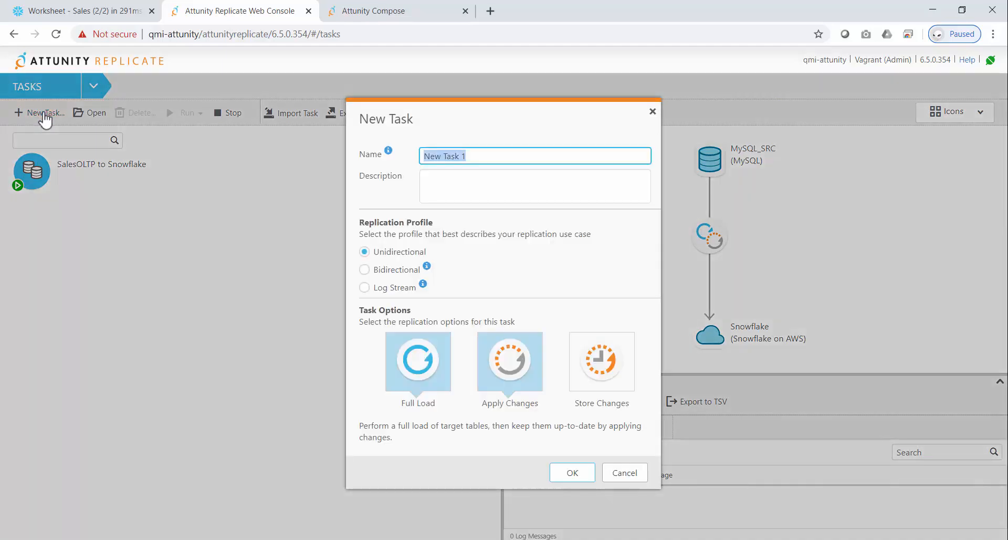
{"action": "left_click", "coordinate": [533, 186]}
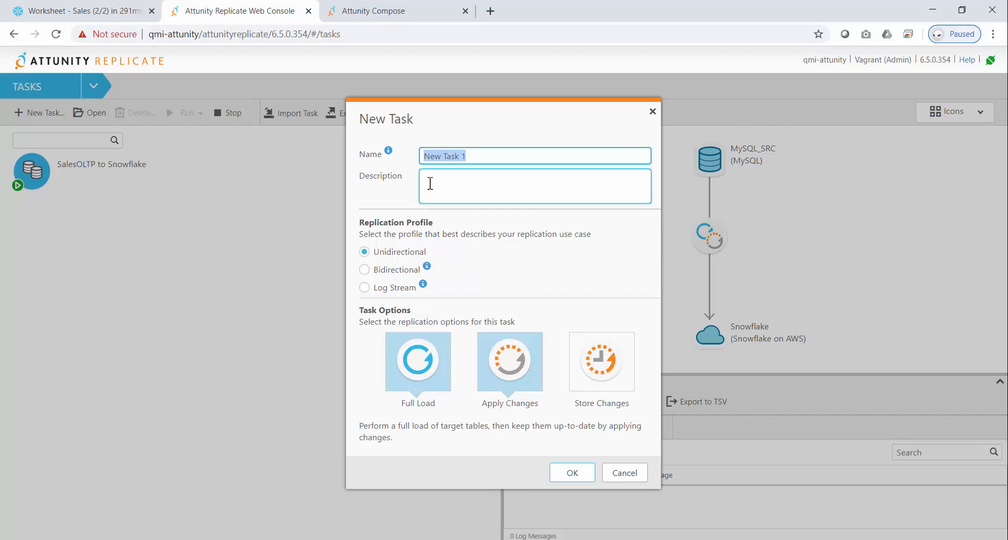
{"action": "type", "text": "Snowflake"}
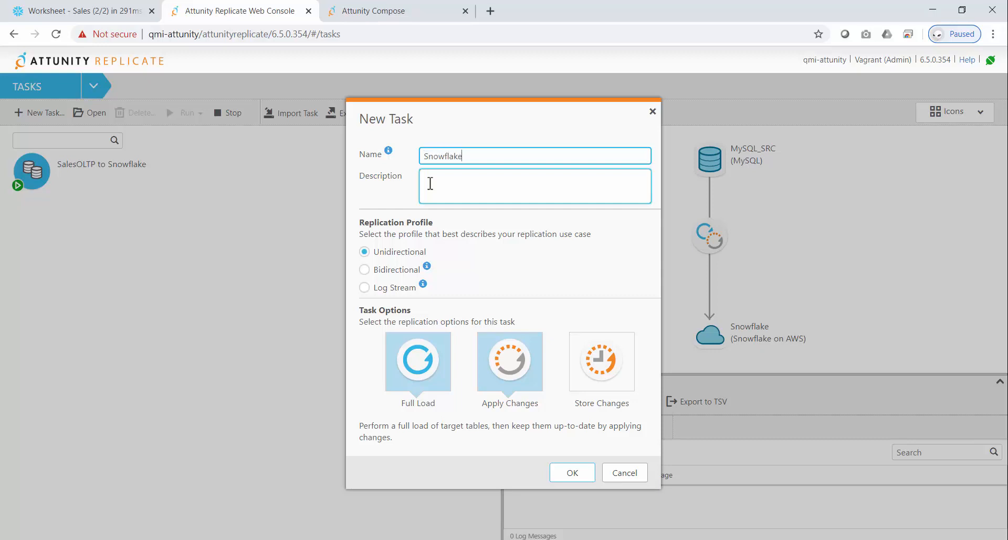
{"action": "left_click", "coordinate": [571, 473]}
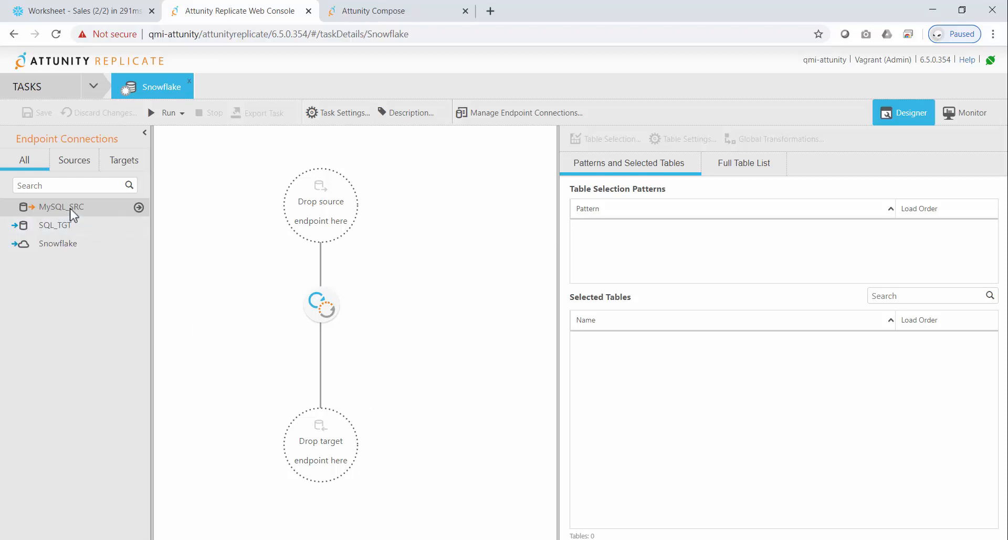
Step: Assign MySQL_SRC as the source endpoint and Snowflake as the target endpoint
{"action": "left_click", "coordinate": [58, 242]}
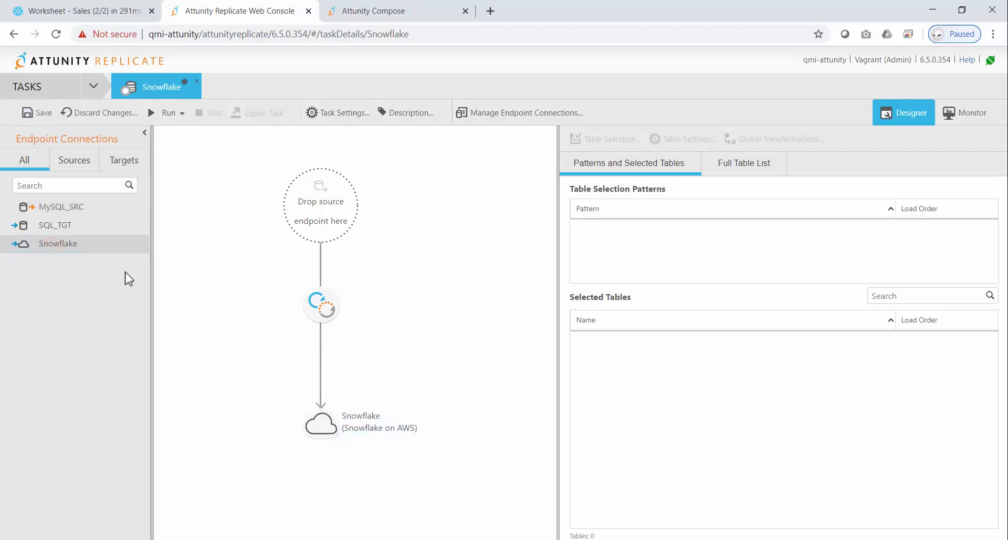
{"action": "left_click_drag", "start_coordinate": [61, 206], "coordinate": [320, 204]}
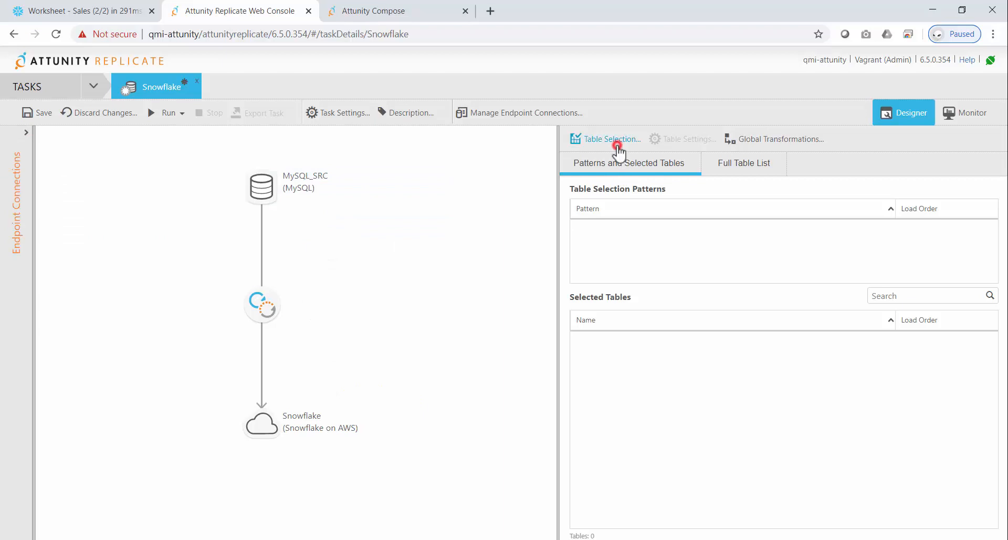
Step: Select all nine tables of the sales schema for the Snowflake task
{"action": "left_click", "coordinate": [609, 139]}
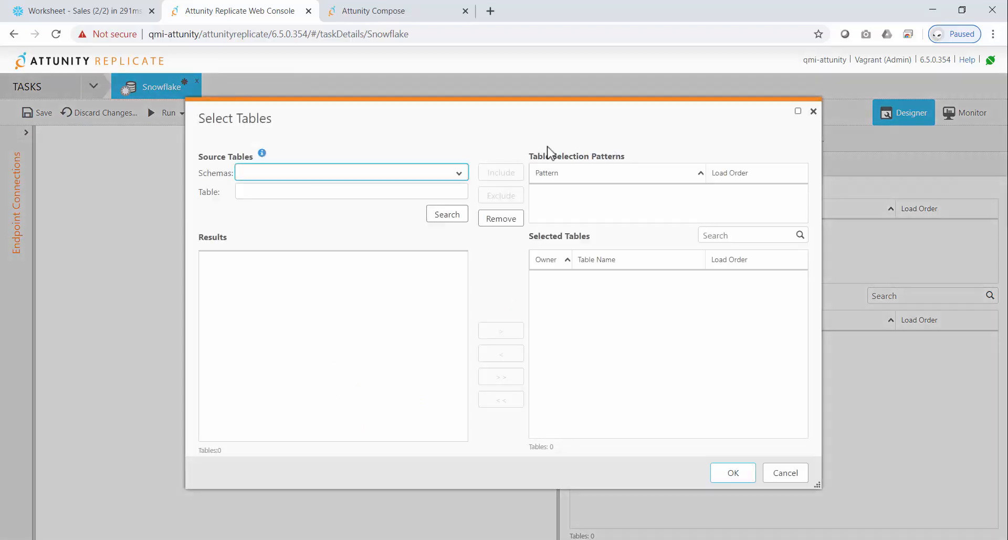
{"action": "left_click", "coordinate": [351, 172]}
{"action": "type", "text": "sales"}
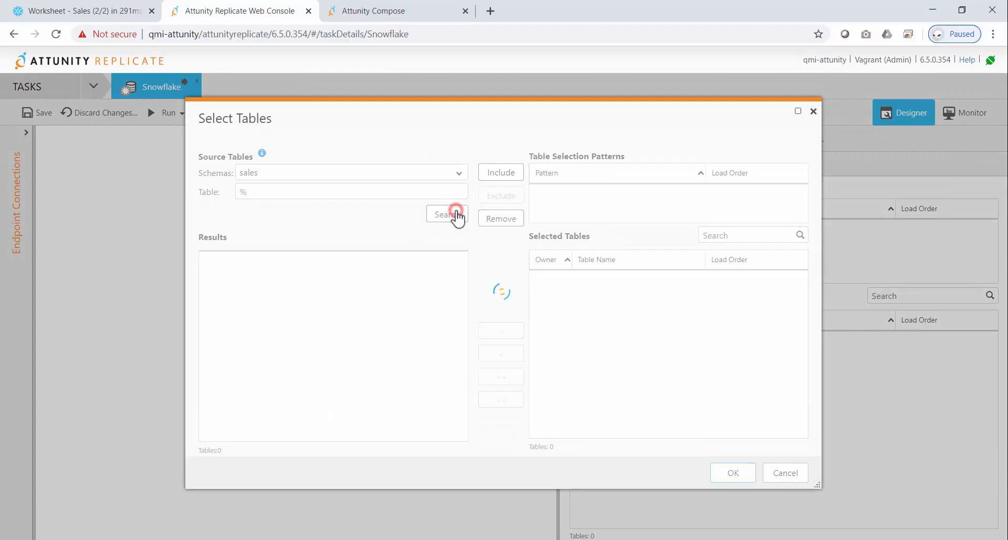
{"action": "left_click", "coordinate": [446, 214]}
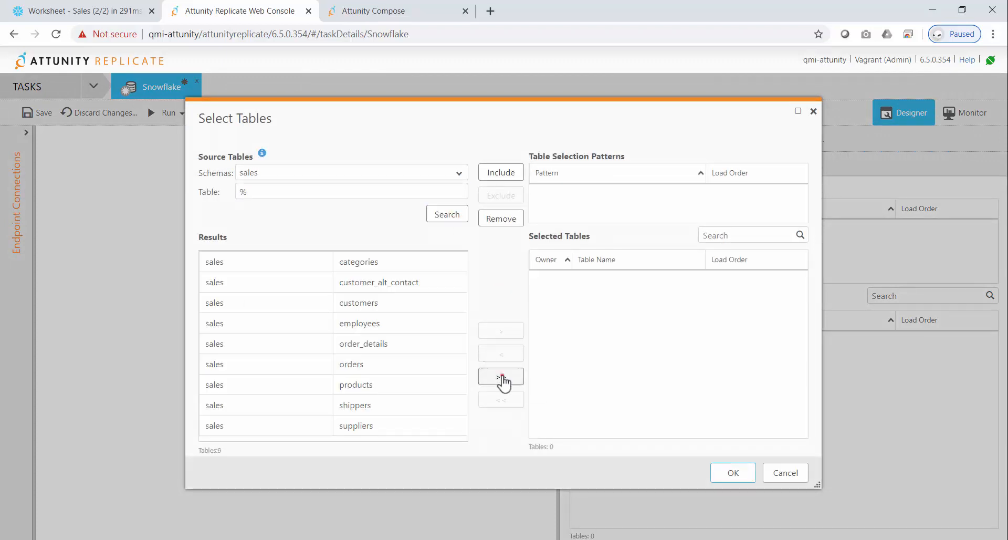
{"action": "left_click", "coordinate": [501, 376]}
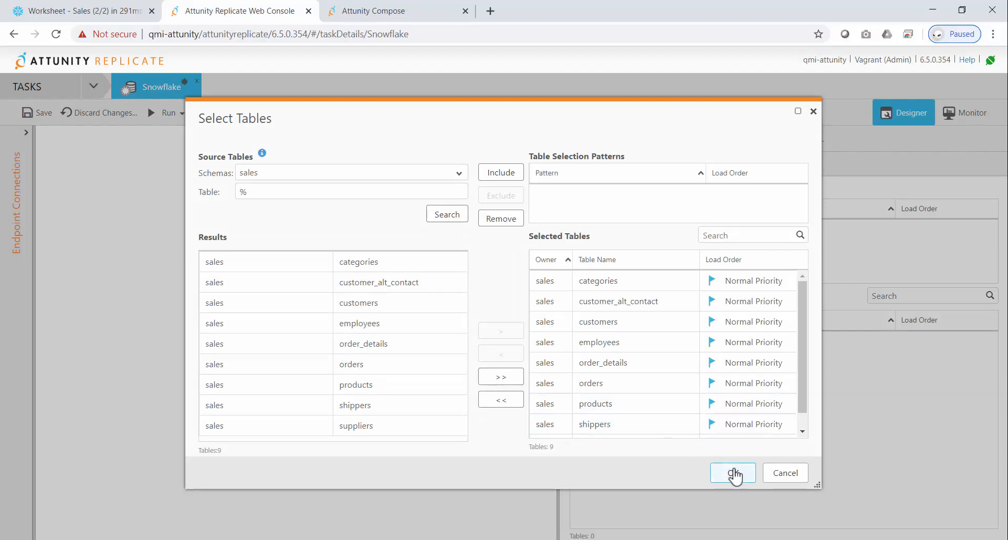
{"action": "left_click", "coordinate": [732, 473]}
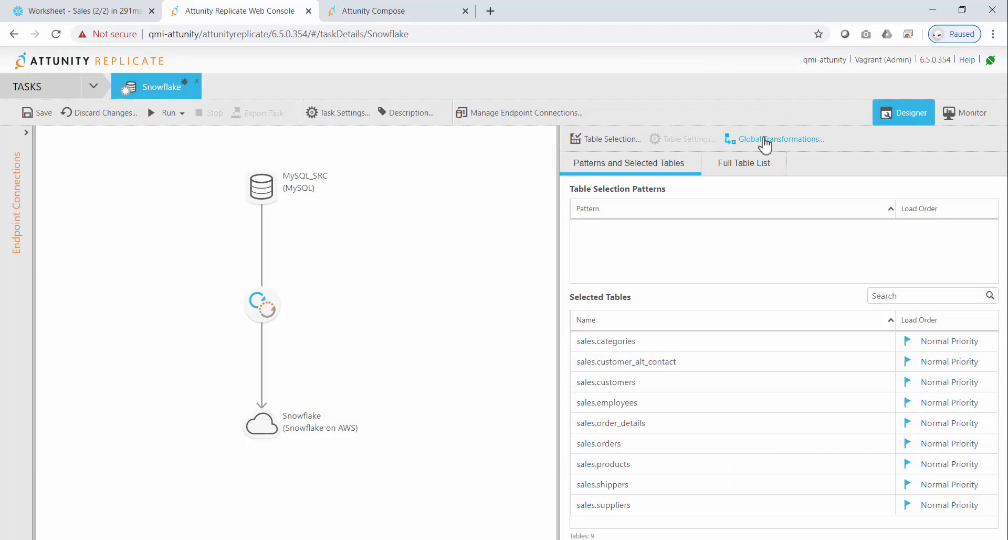
Step: Add a global rule renaming the sales schema to SALES_OLTP in the target and save it
{"action": "left_click", "coordinate": [780, 138]}
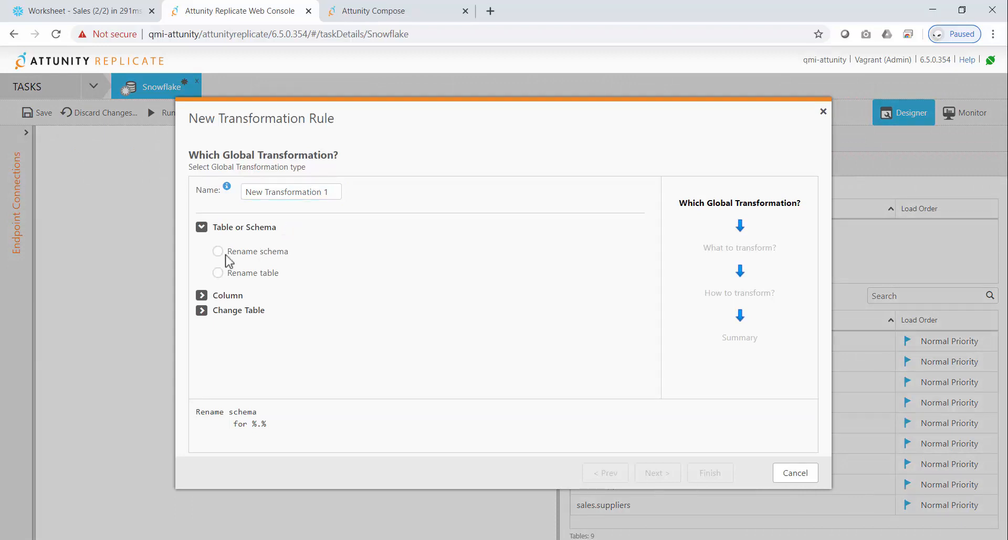
{"action": "left_click", "coordinate": [657, 472]}
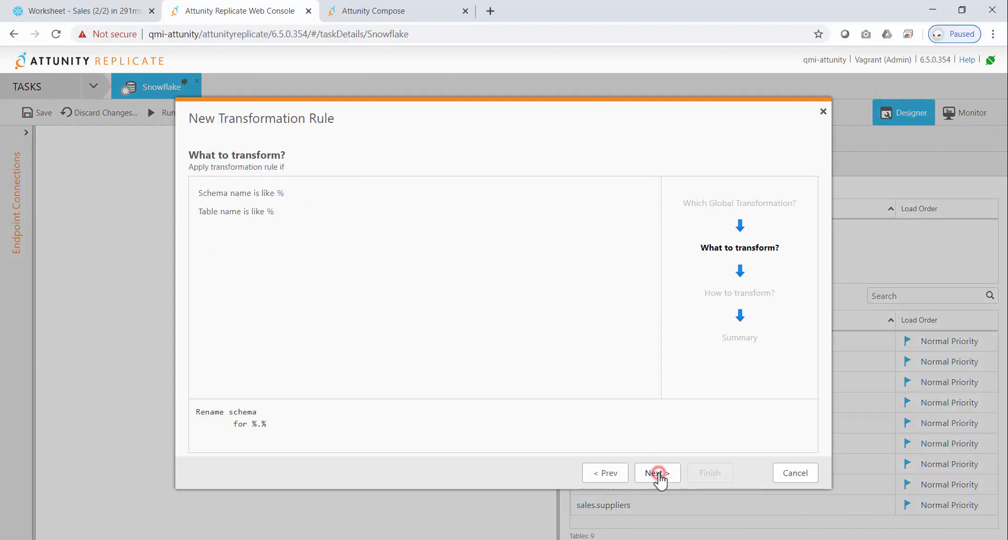
{"action": "left_click", "coordinate": [302, 193]}
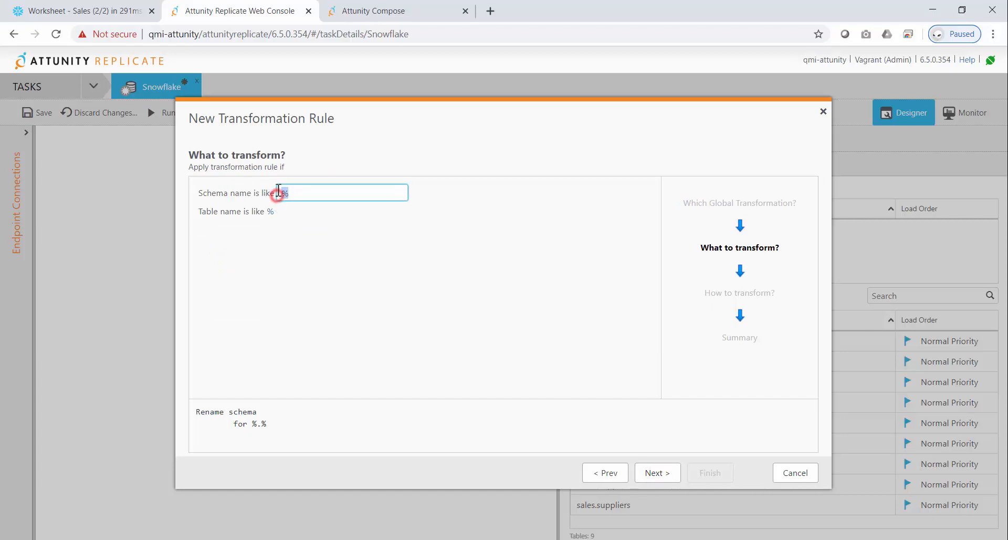
{"action": "left_click", "coordinate": [658, 472]}
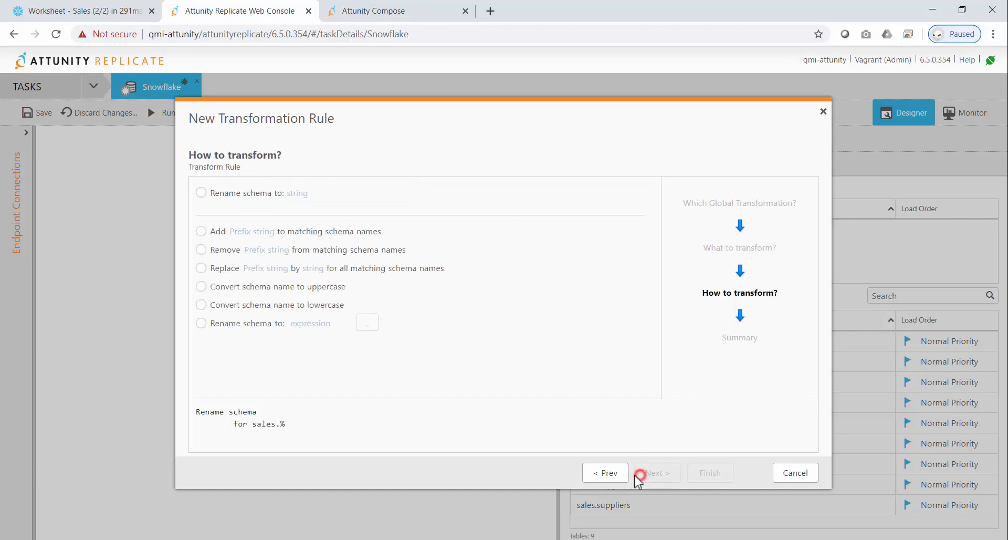
{"action": "left_click", "coordinate": [201, 193]}
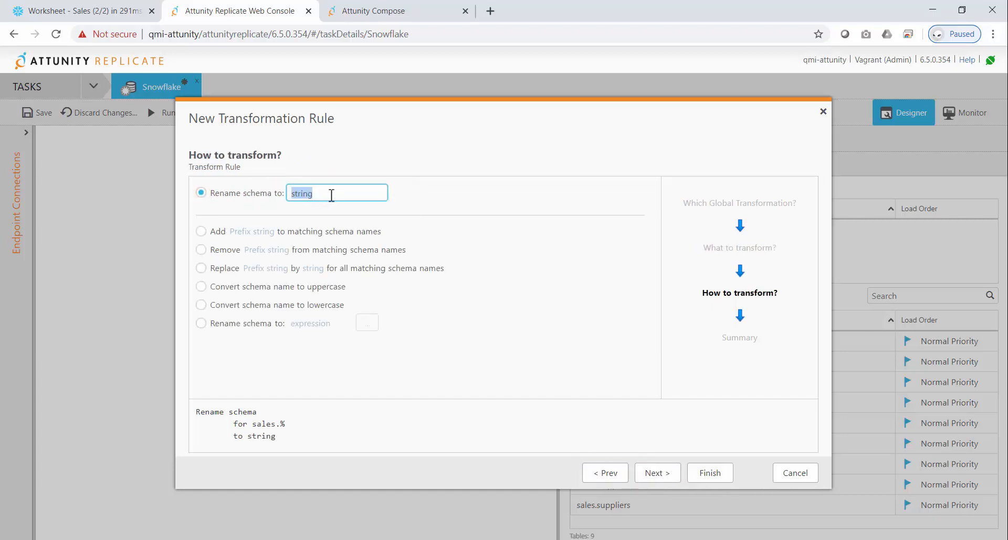
{"action": "type", "text": "SALES_OLTP"}
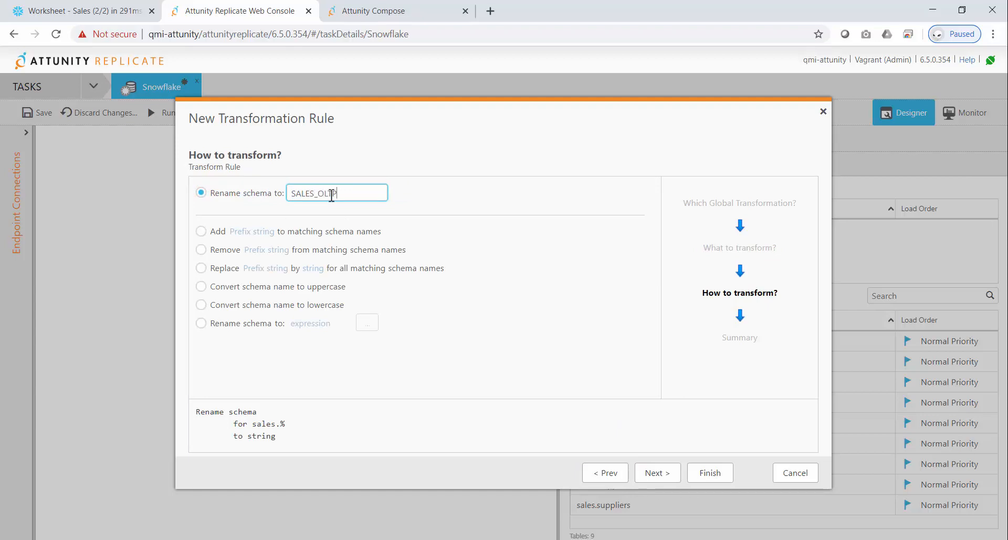
{"action": "left_click", "coordinate": [710, 472]}
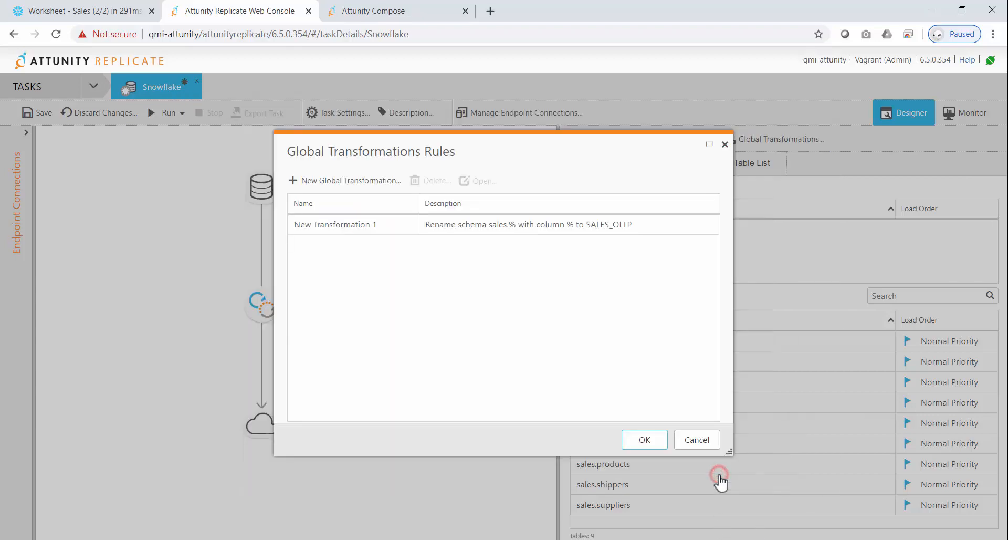
{"action": "left_click", "coordinate": [644, 440]}
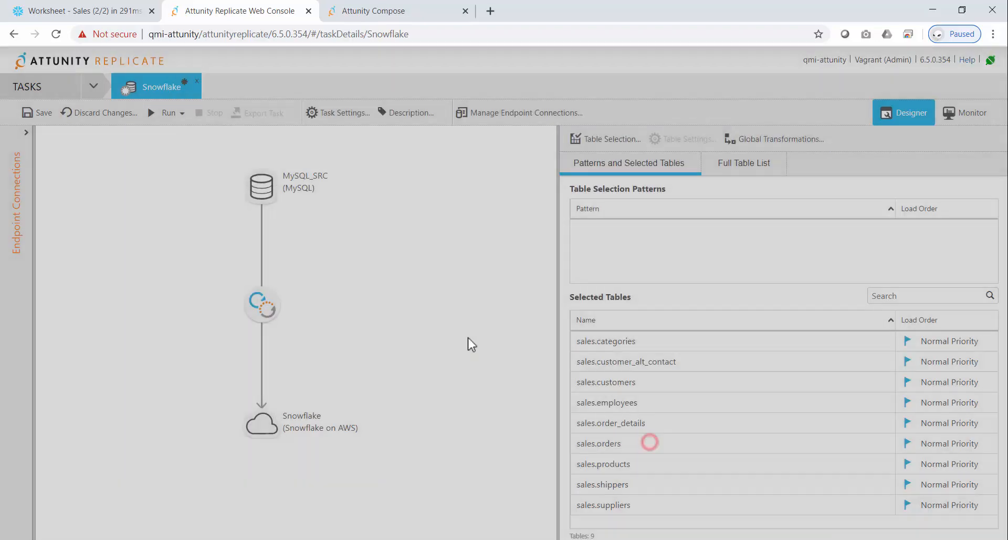
Step: Switch to the Snowflake worksheet showing the SALES_OLTP customers query
{"action": "left_click", "coordinate": [77, 10]}
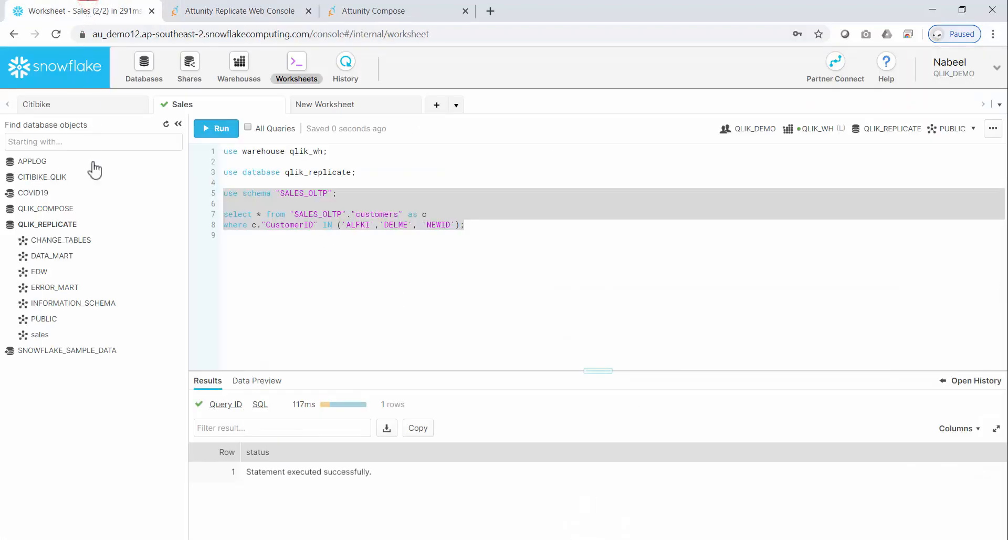
{"action": "mouse_move", "coordinate": [167, 125]}
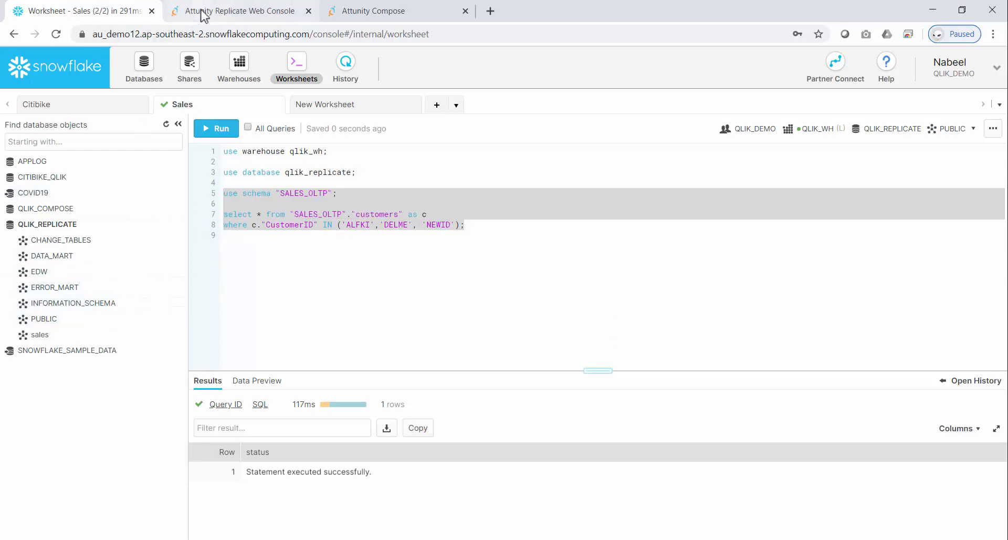
Step: Run the Snowflake task to full-load all 9 sales tables and view change processing
{"action": "left_click", "coordinate": [241, 11]}
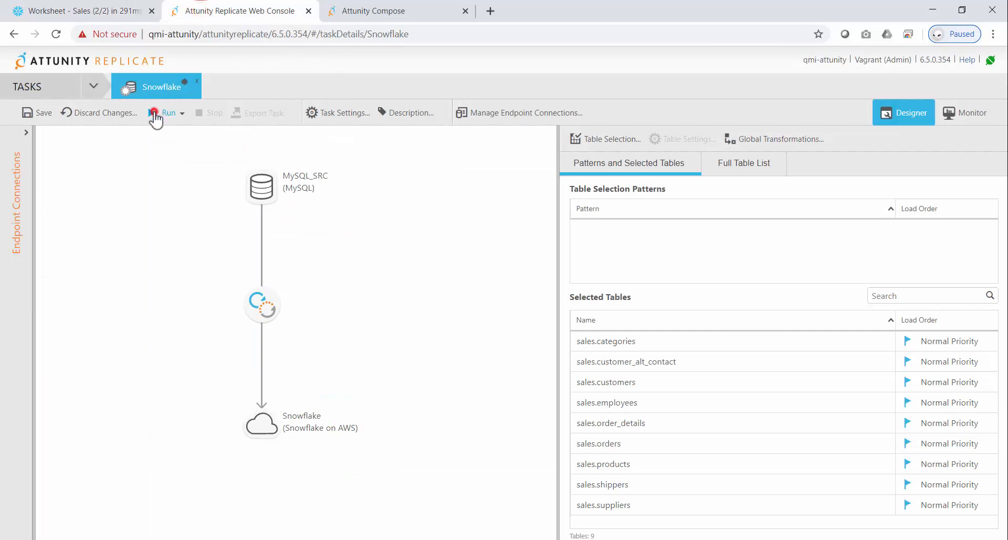
{"action": "left_click", "coordinate": [166, 113]}
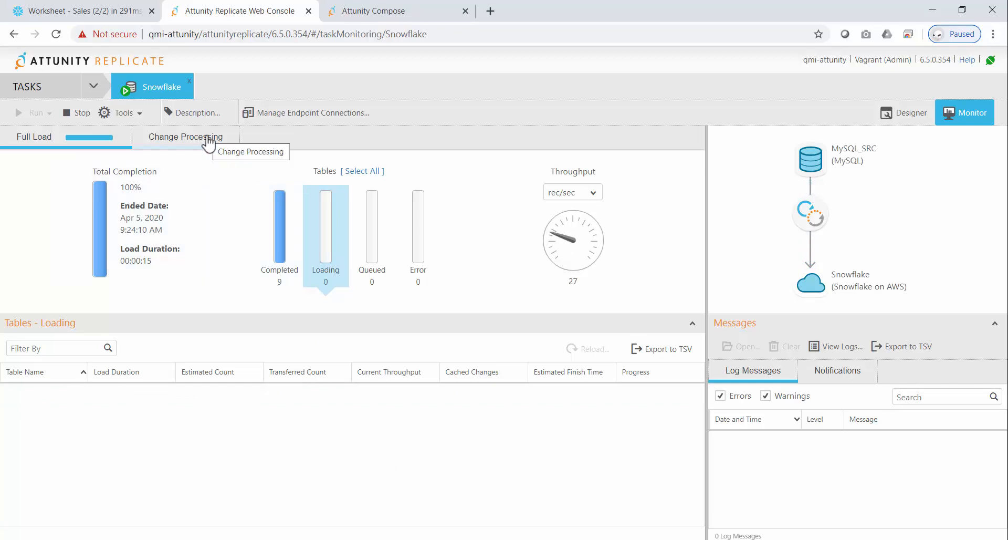
{"action": "left_click", "coordinate": [185, 137]}
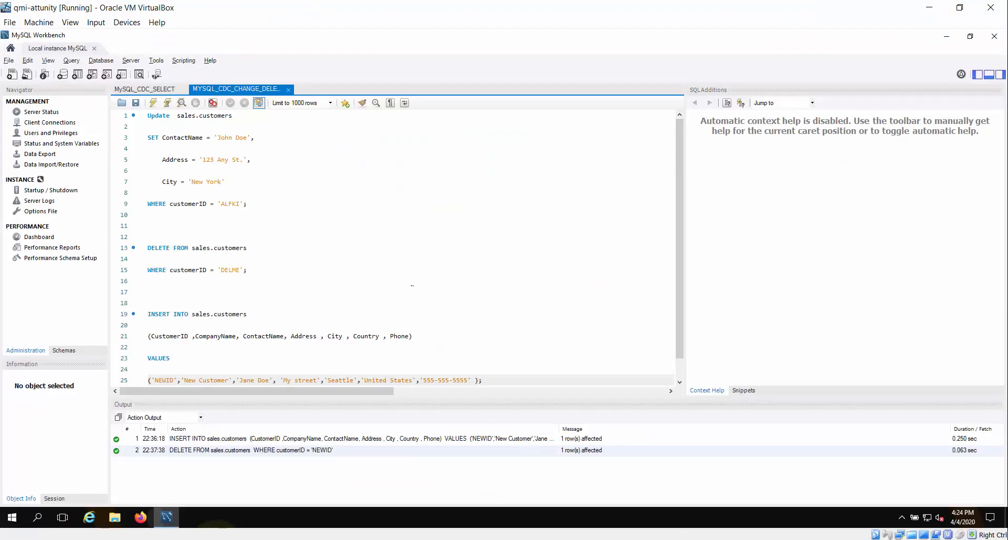
{"action": "mouse_move", "coordinate": [154, 103]}
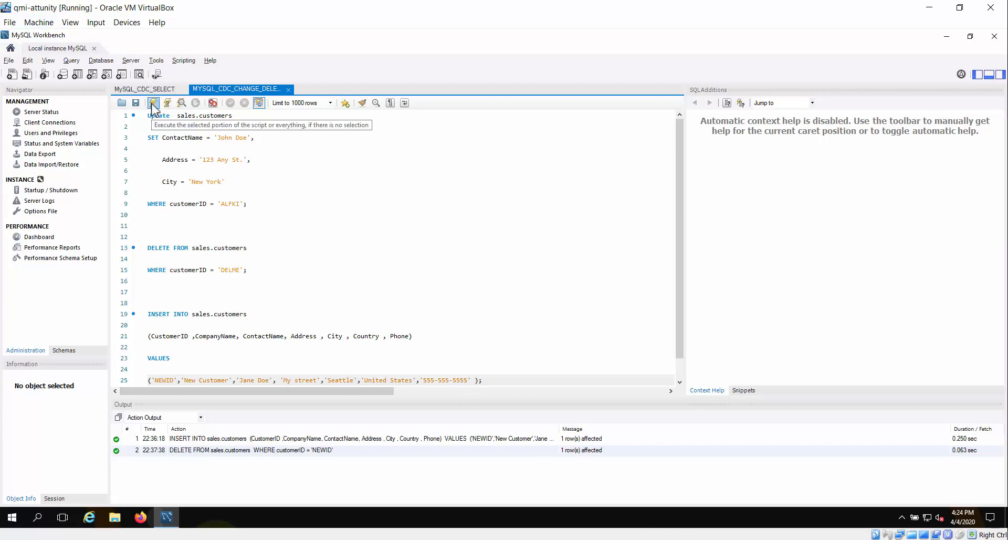
Step: Execute the script updating ALFKI, deleting DELME and inserting NEWID in sales.customers
{"action": "left_click", "coordinate": [153, 103]}
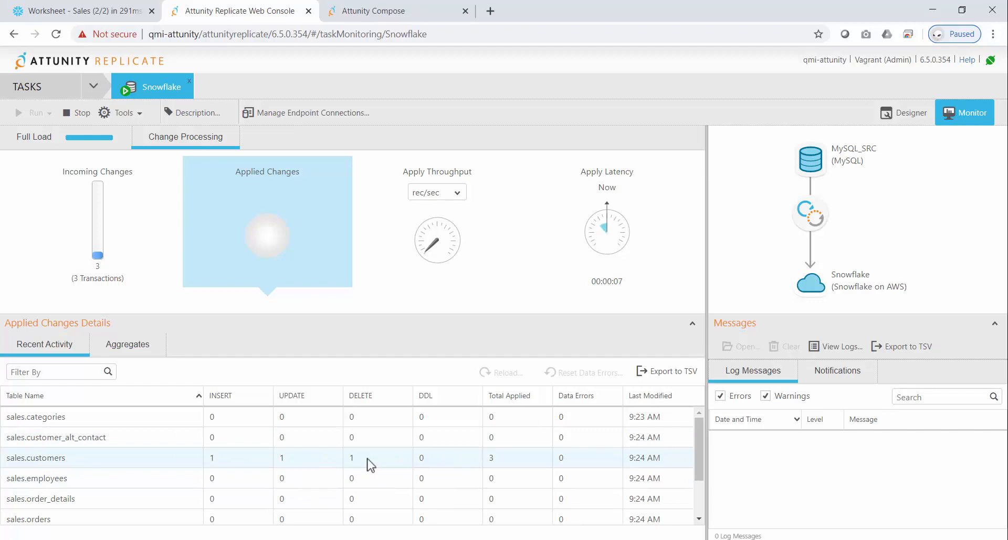
{"action": "mouse_move", "coordinate": [121, 180]}
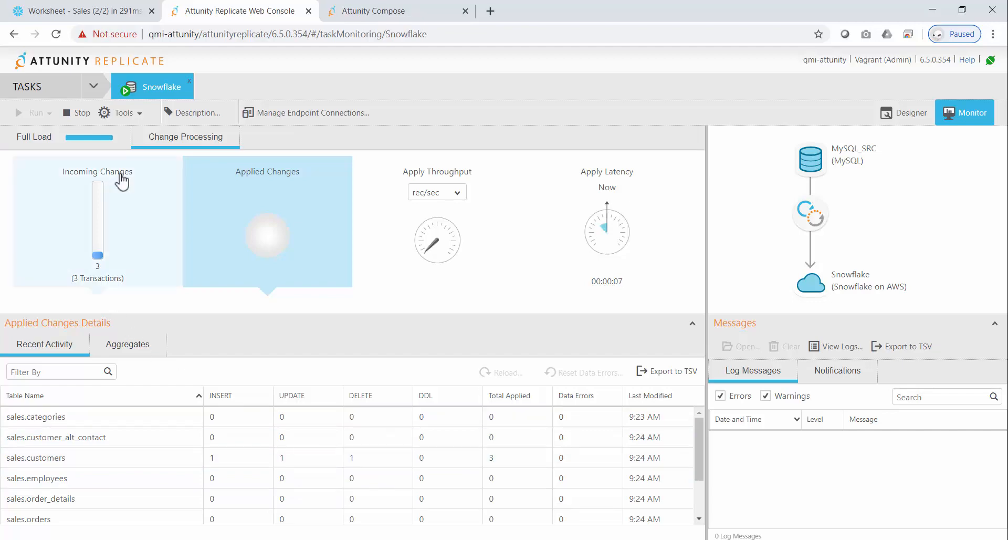
{"action": "mouse_move", "coordinate": [61, 10]}
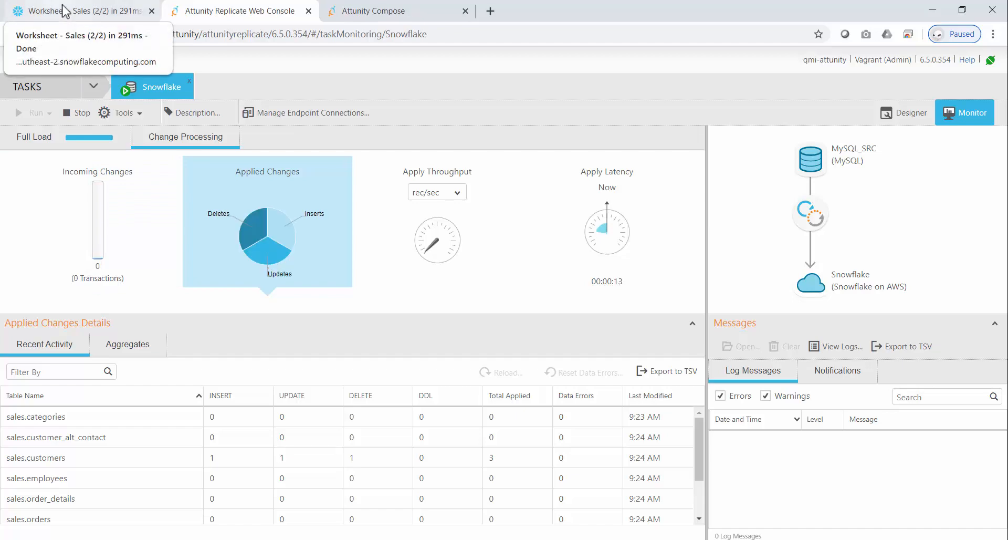
Step: Rerun the SALES_OLTP customers query showing ALFKI and NEWID, then return to the Replicate monitor
{"action": "left_click", "coordinate": [77, 11]}
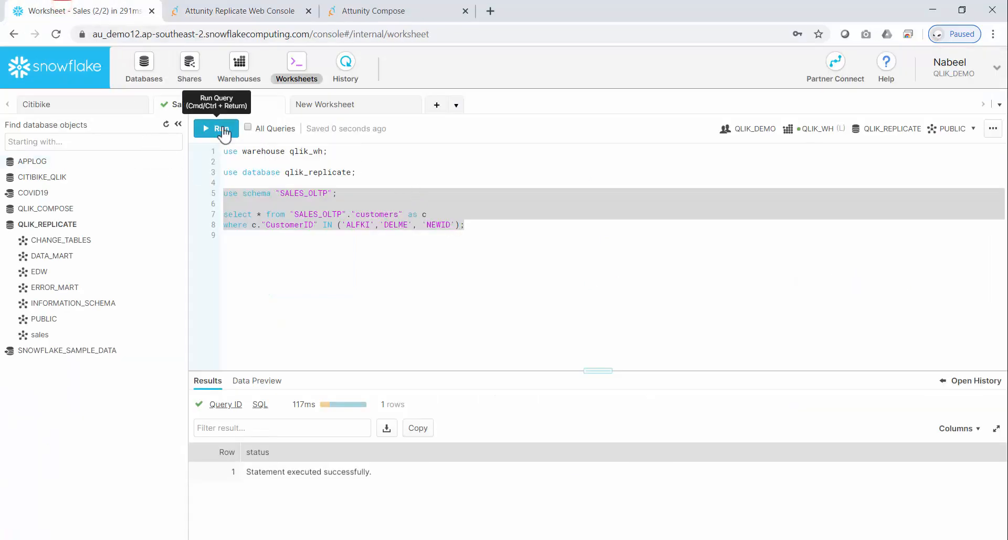
{"action": "left_click", "coordinate": [215, 128]}
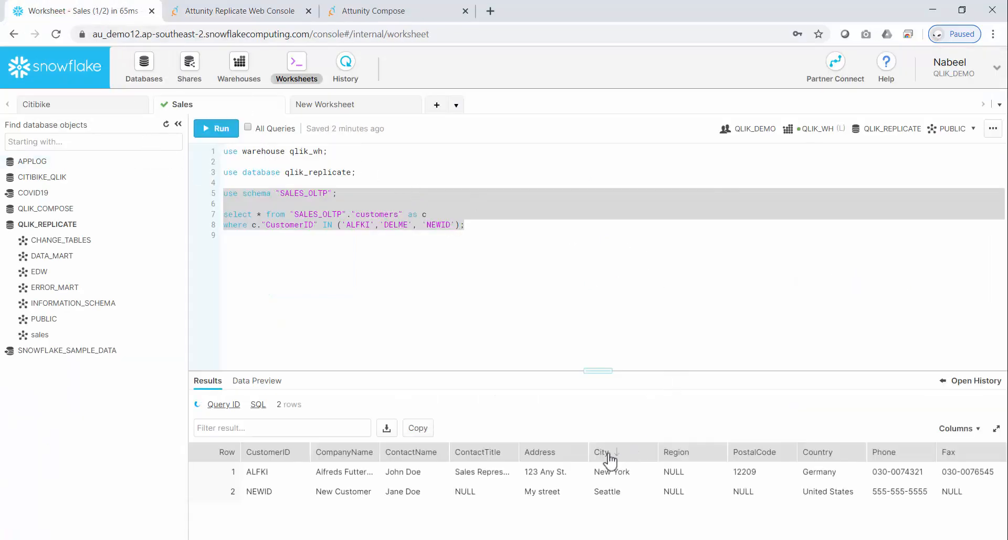
{"action": "left_click", "coordinate": [216, 129]}
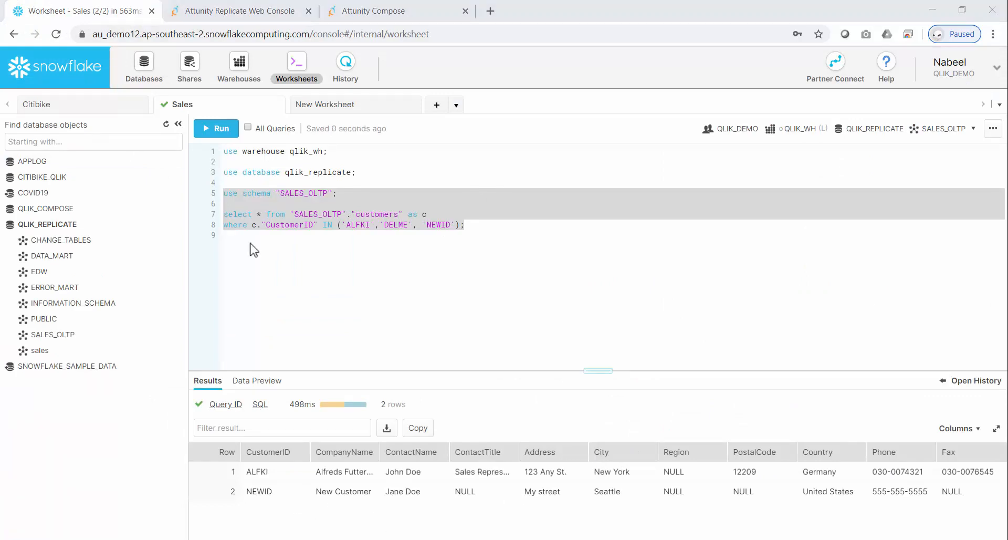
{"action": "mouse_move", "coordinate": [166, 124]}
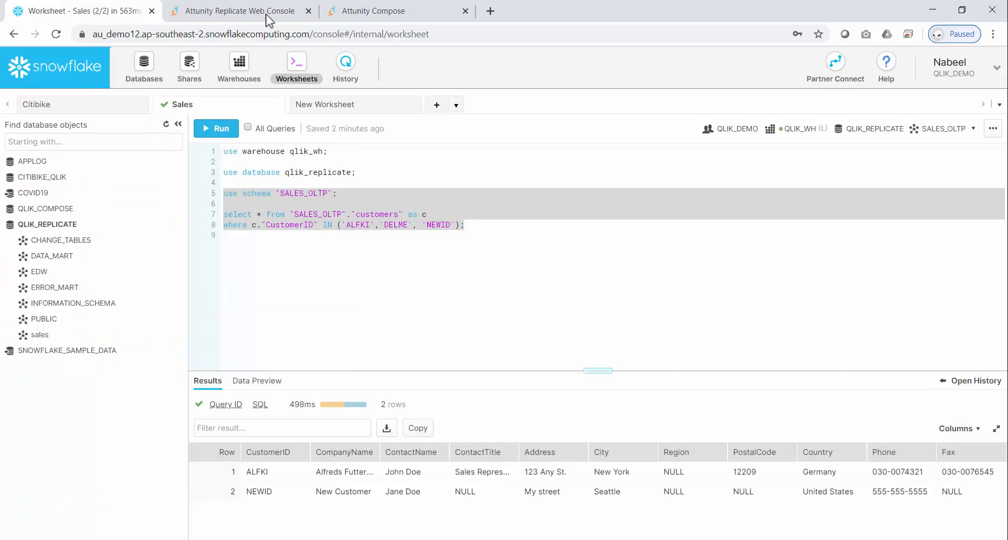
{"action": "left_click", "coordinate": [238, 11]}
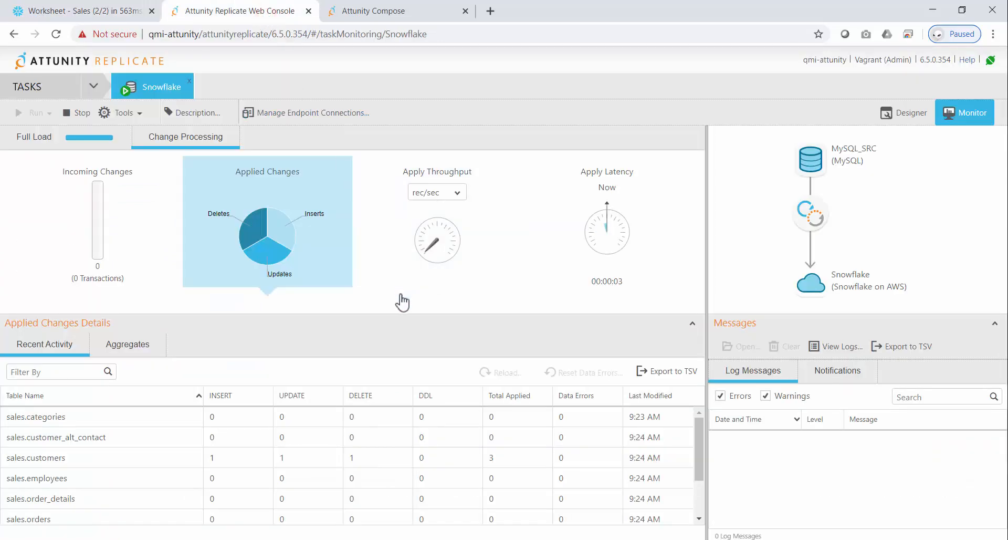